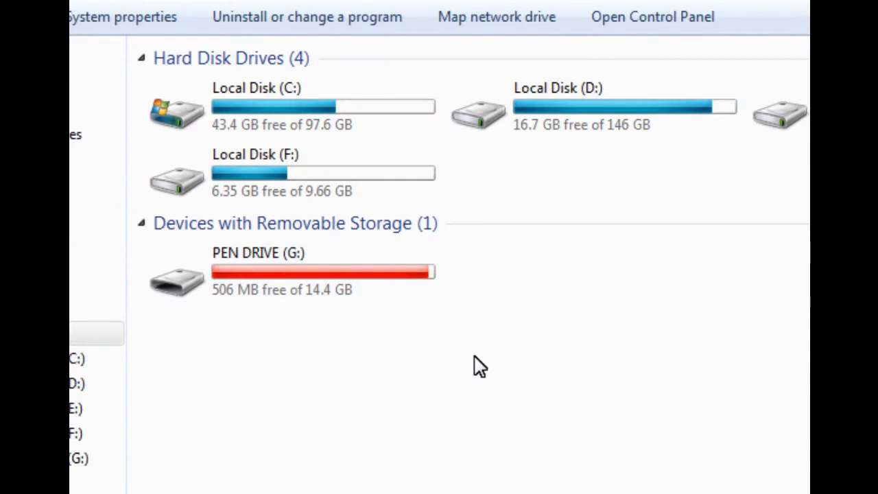
Step: Open PEN DRIVE (G:) from its context menu to inspect it
right_click(176, 274)
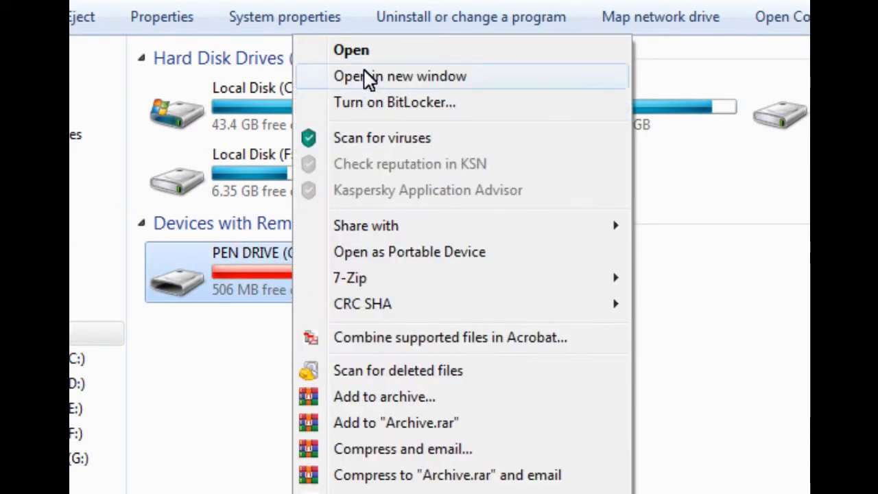
left_click(400, 75)
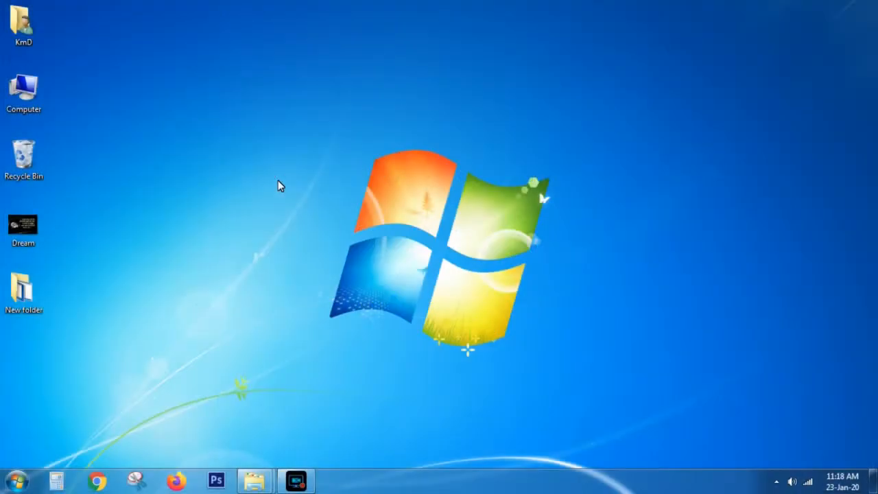
mouse_move(69, 108)
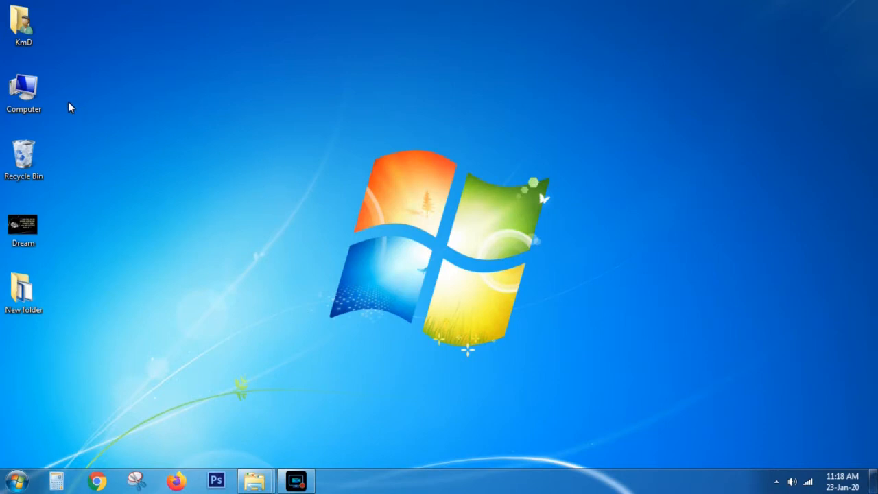
Step: Open Computer and check PEN DRIVE (G:): 13.9 GB used, 506 MB free of 14.4 GB
left_click(24, 89)
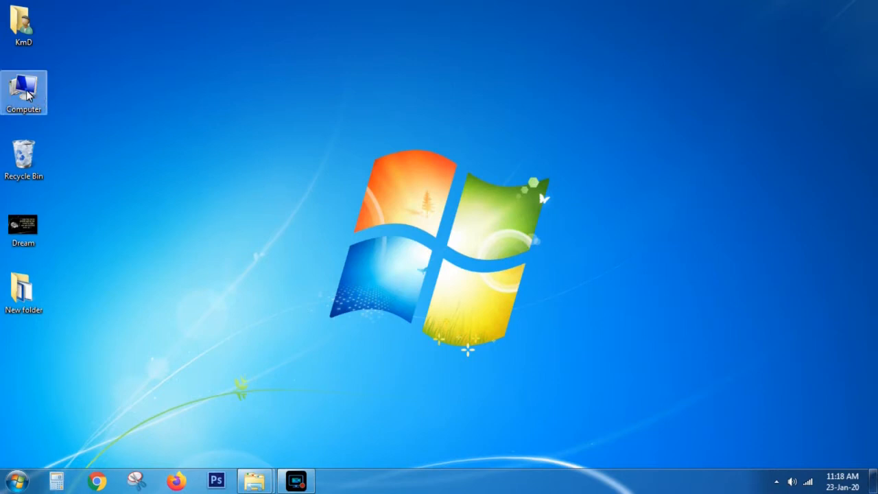
double_click(23, 93)
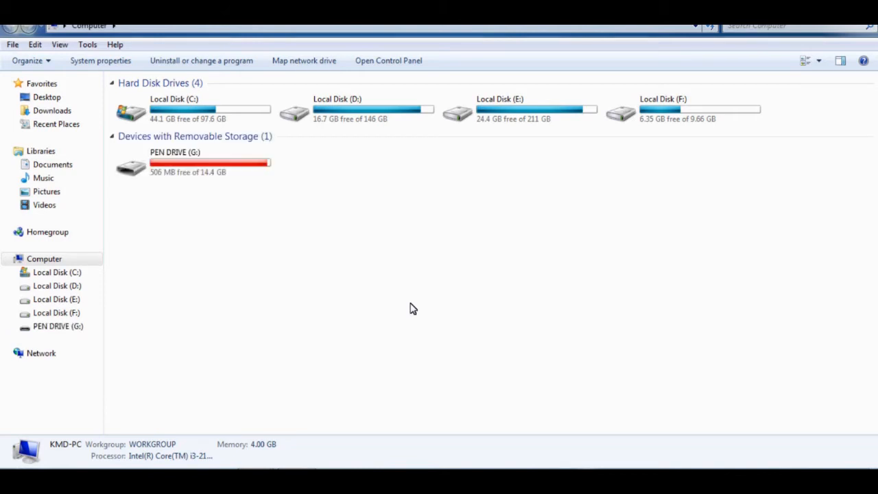
left_click(194, 162)
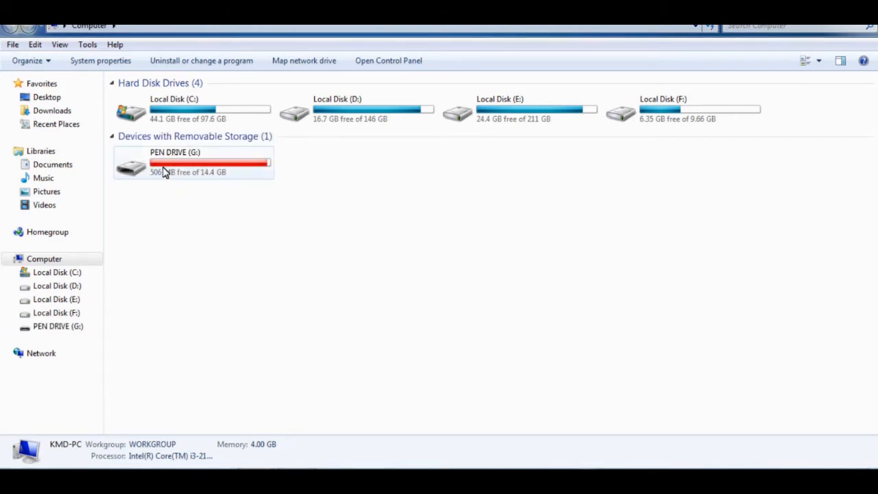
left_click(193, 162)
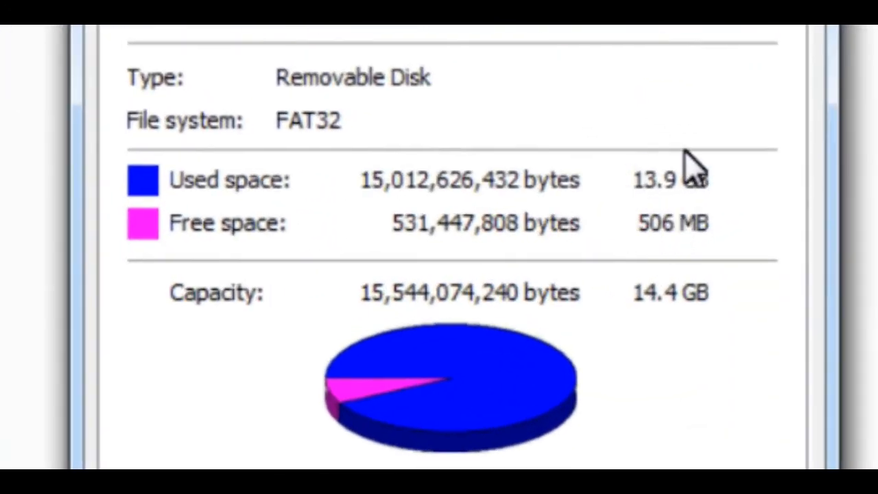
Step: Open PEN DRIVE (G:) and select its System Volume Informations folder
right_click(141, 162)
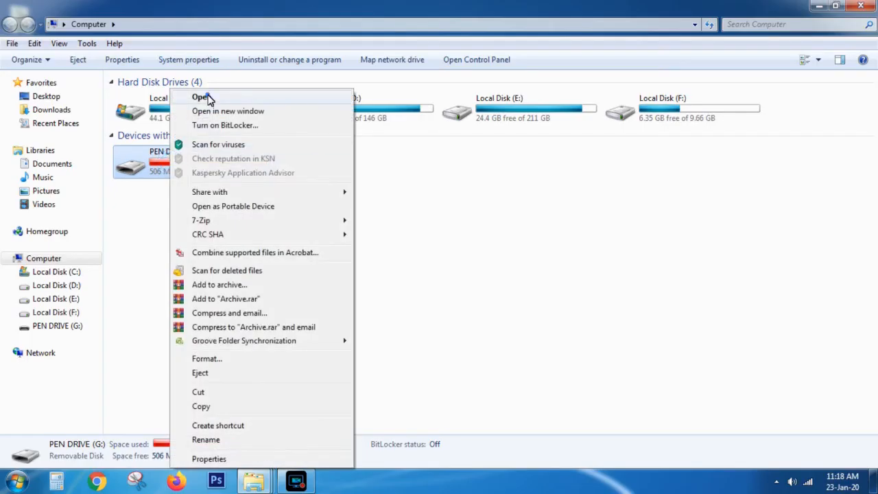
left_click(201, 96)
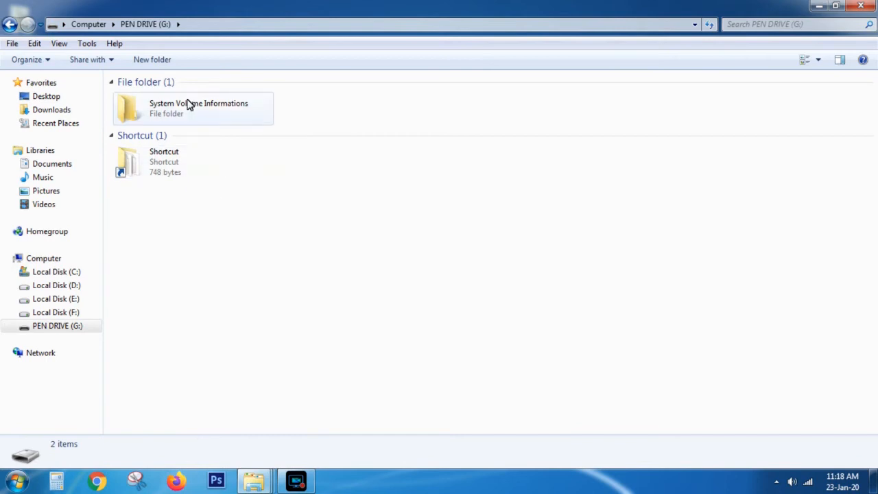
left_click(164, 161)
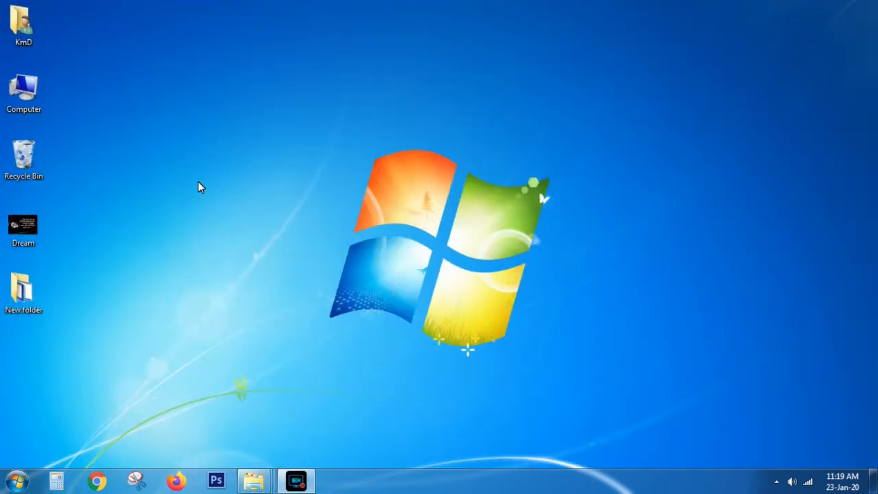
mouse_move(36, 459)
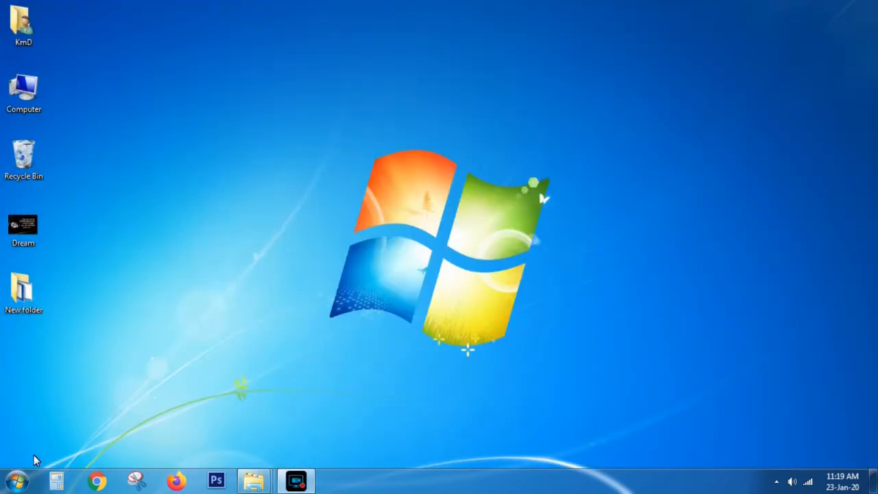
Step: Search the Start Menu for cmd and run it as administrator
left_click(13, 481)
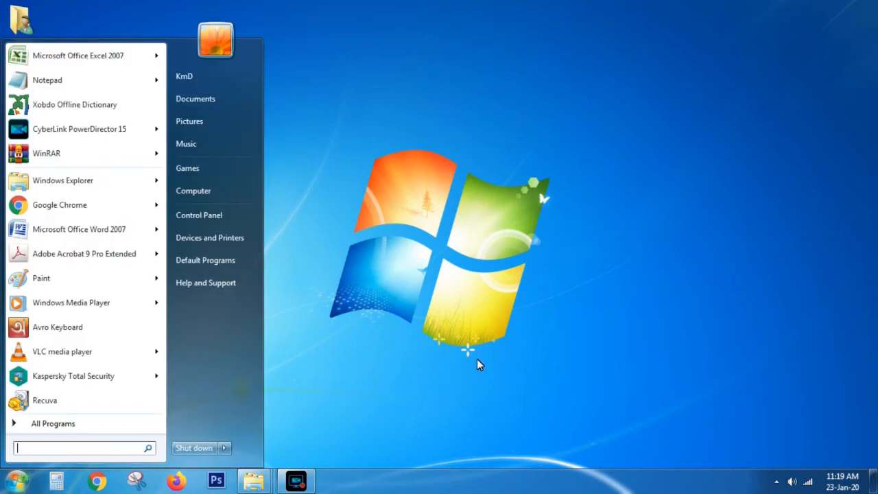
type("cmd")
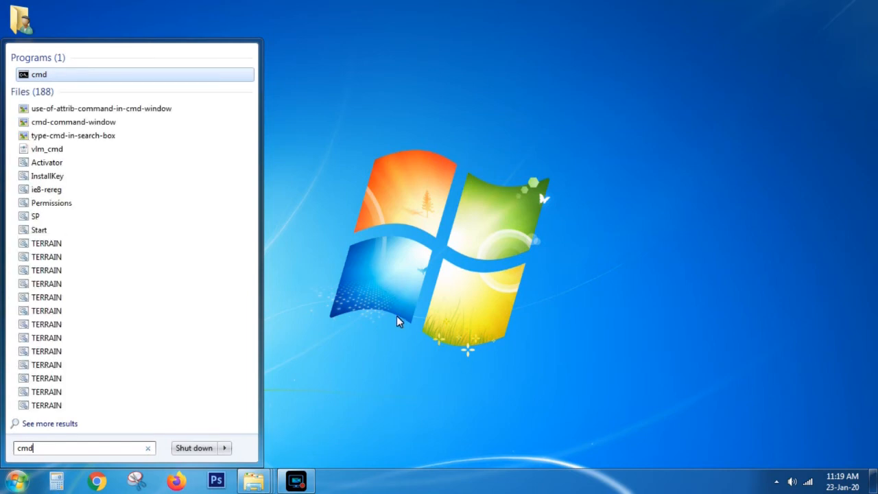
right_click(40, 74)
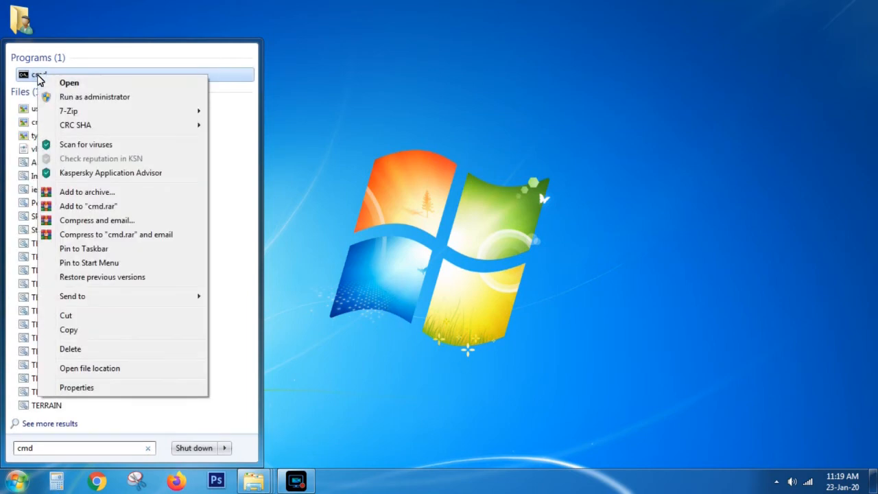
mouse_move(95, 97)
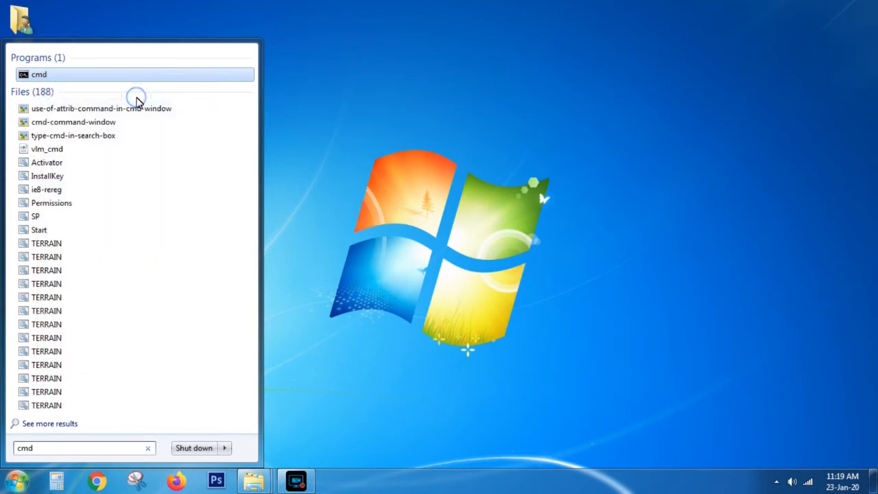
mouse_move(137, 102)
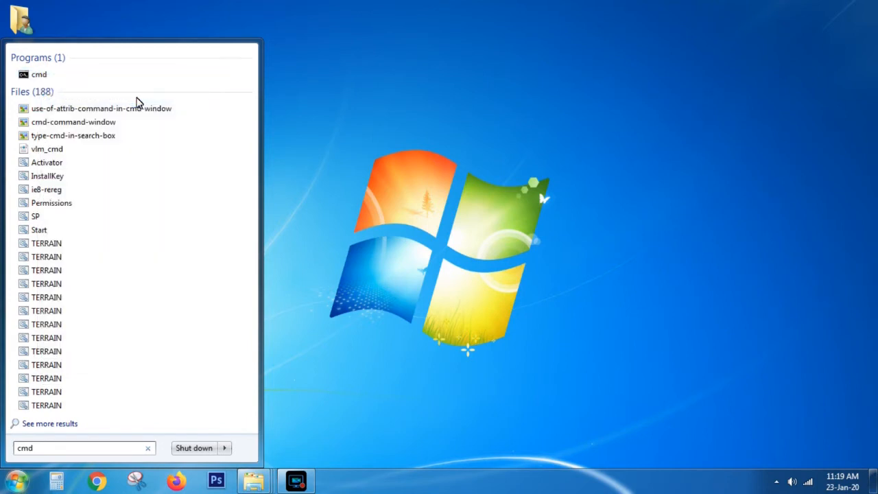
left_click(39, 74)
type("G:")
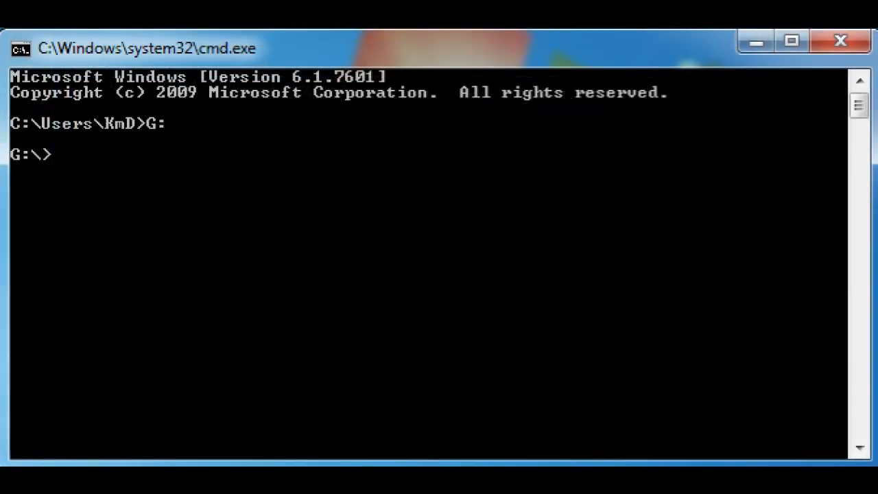
Step: Run attrib -s -h /s /d on G: to unhide files, then exit Command Prompt
type("attrib -s -h /s /d")
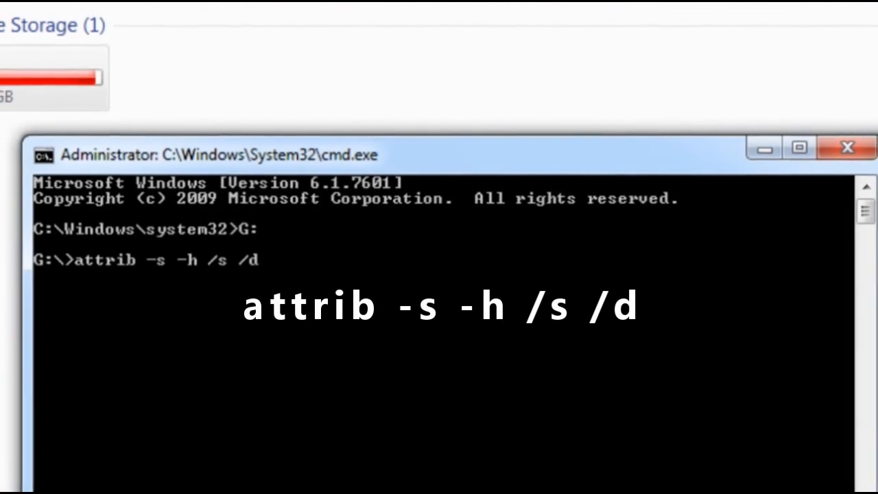
key("enter")
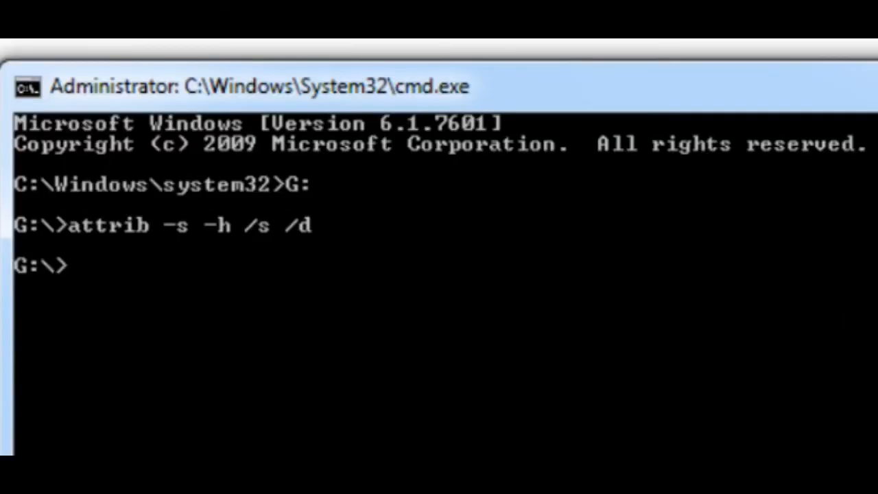
type("e")
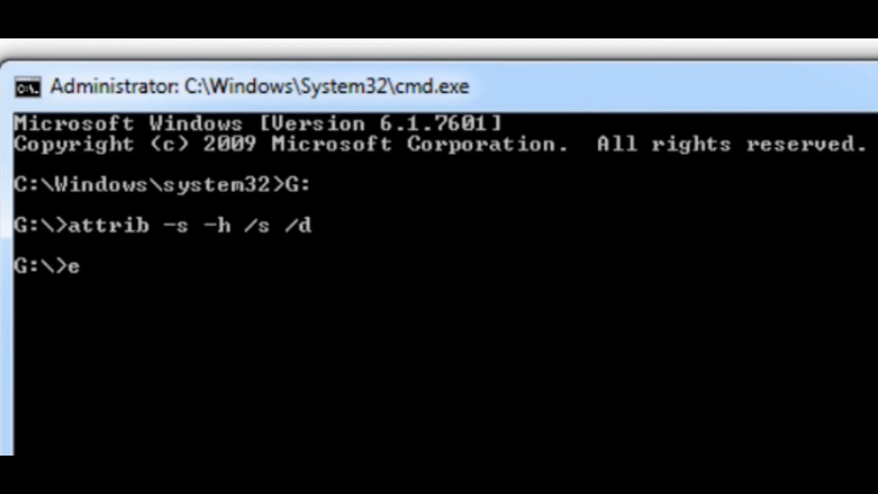
type("xit")
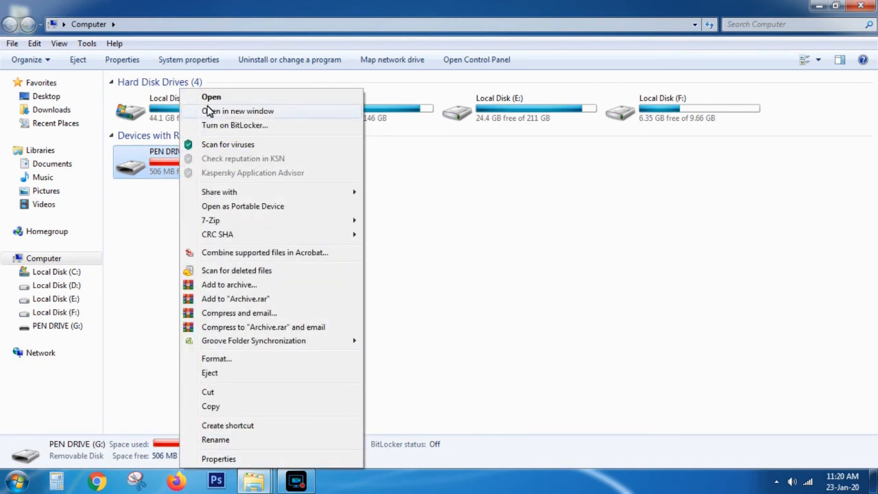
Step: Open PEN DRIVE (G:), select the restored Music folder and shortcut, then close it
left_click(211, 96)
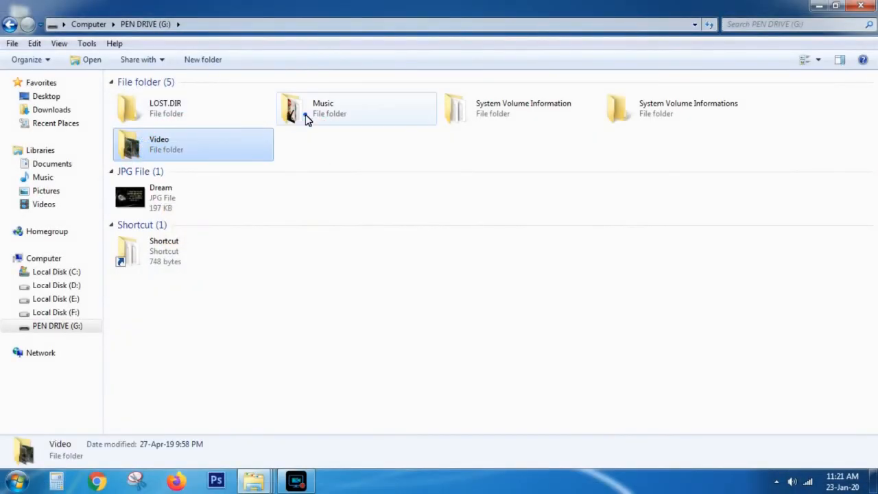
left_click(683, 108)
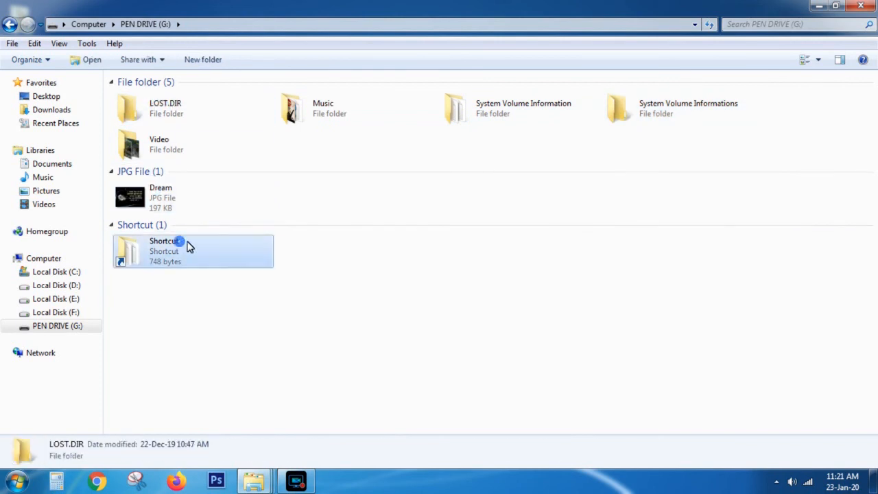
left_click(487, 285)
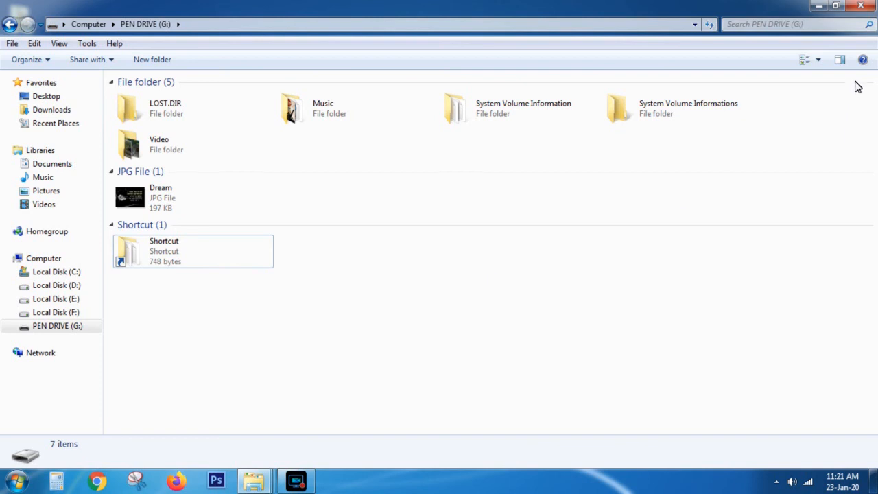
left_click(861, 6)
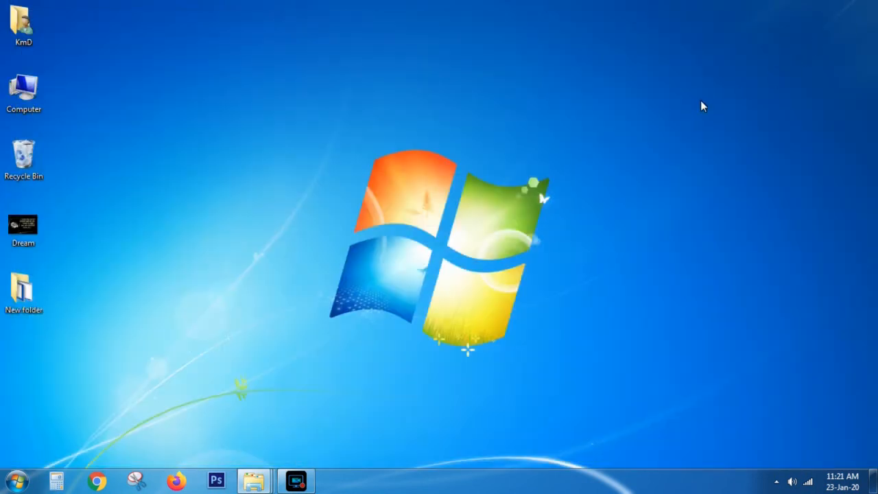